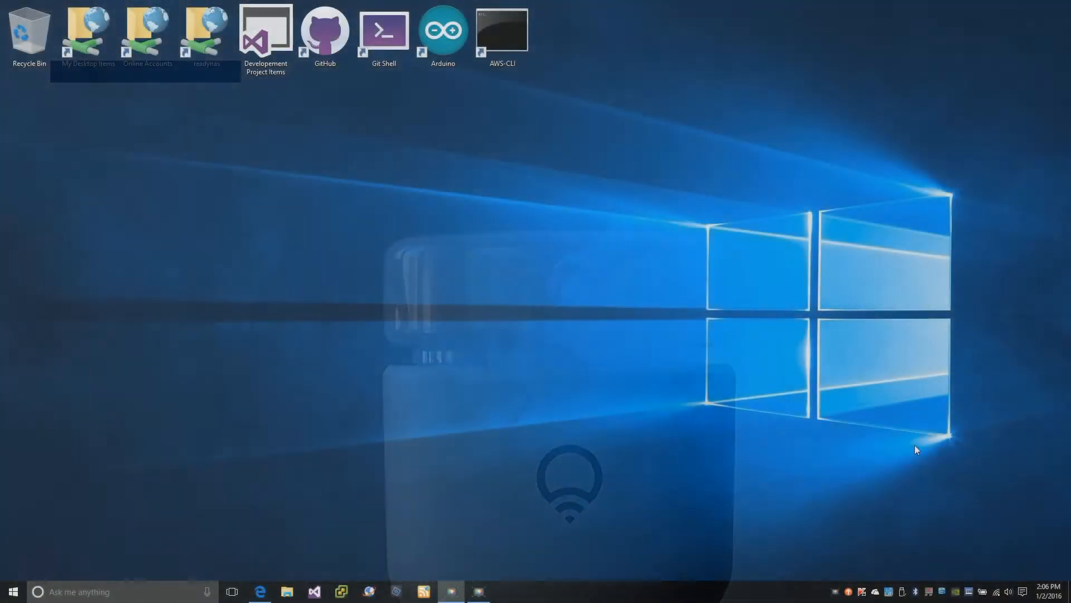
Show the available Wi-Fi networks from the taskbar network icon.
click(998, 591)
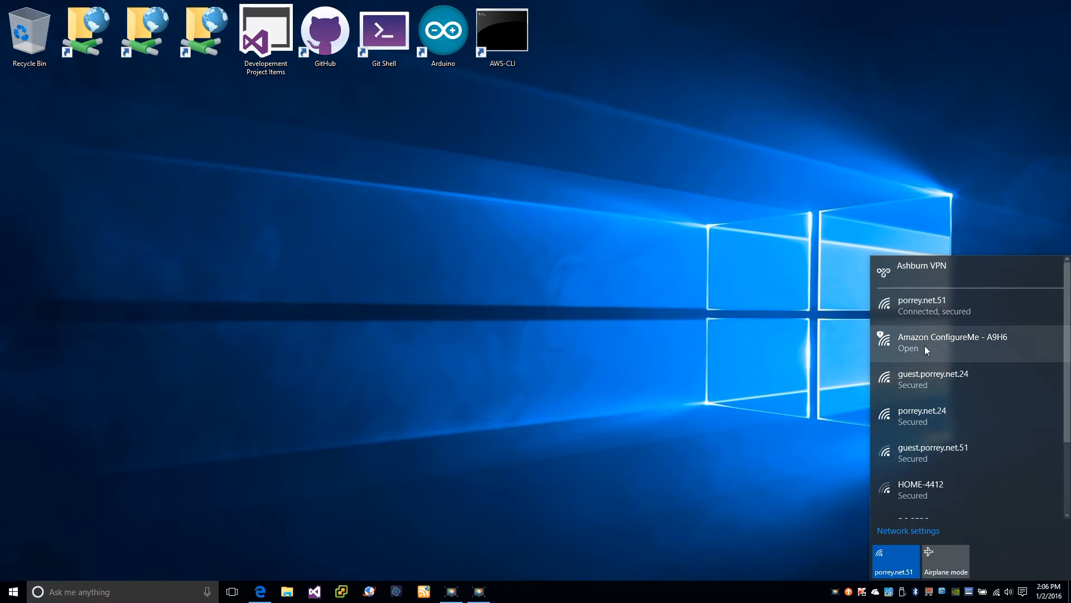
Connect to the open Amazon ConfigureMe - A9H6 Wi-Fi network.
click(952, 341)
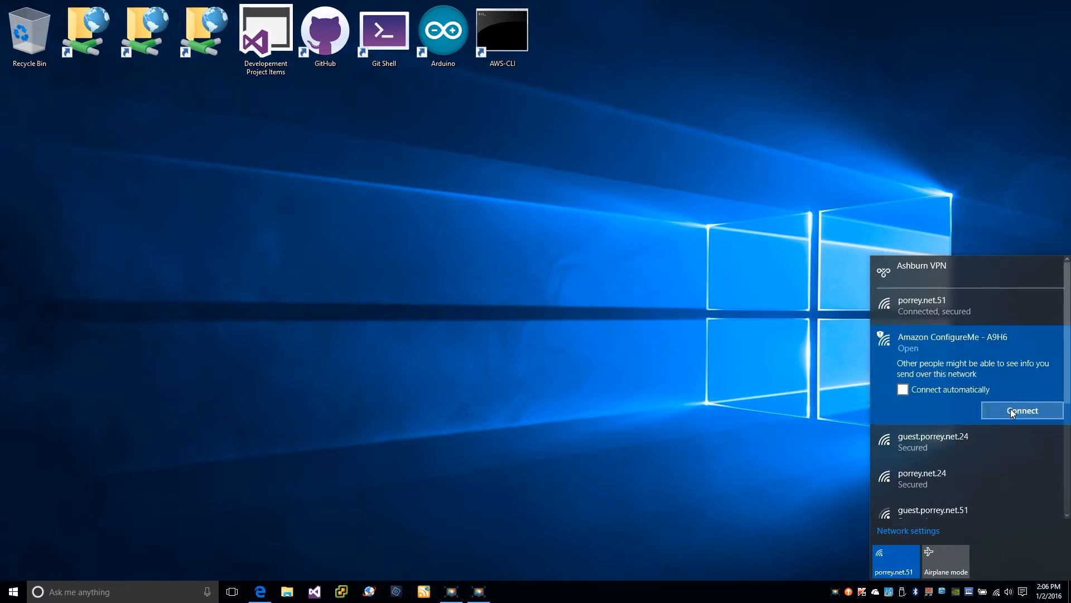
click(1022, 409)
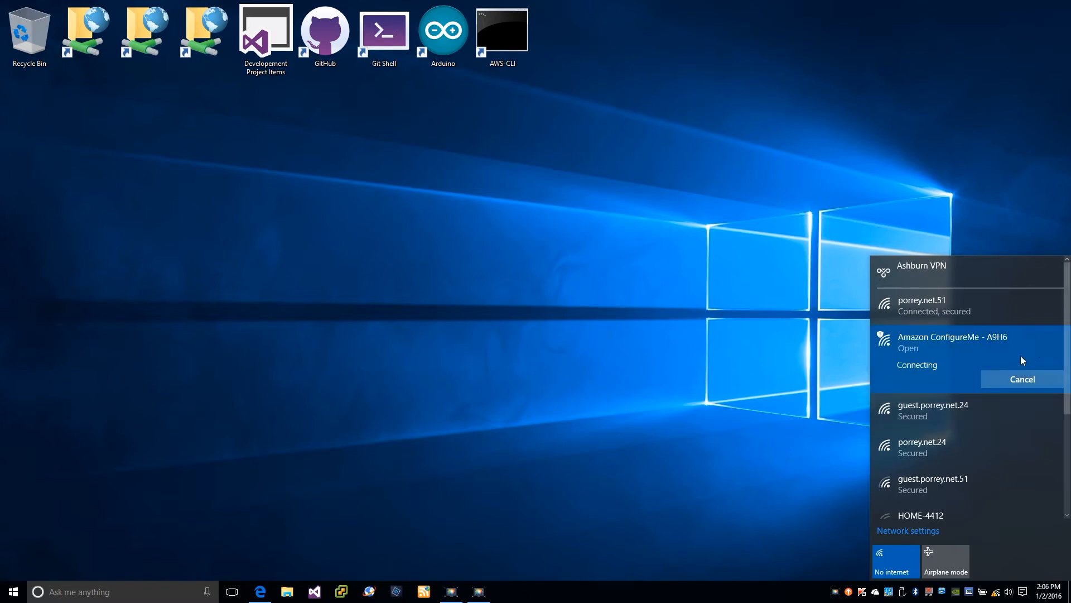
mouse_move(1038, 351)
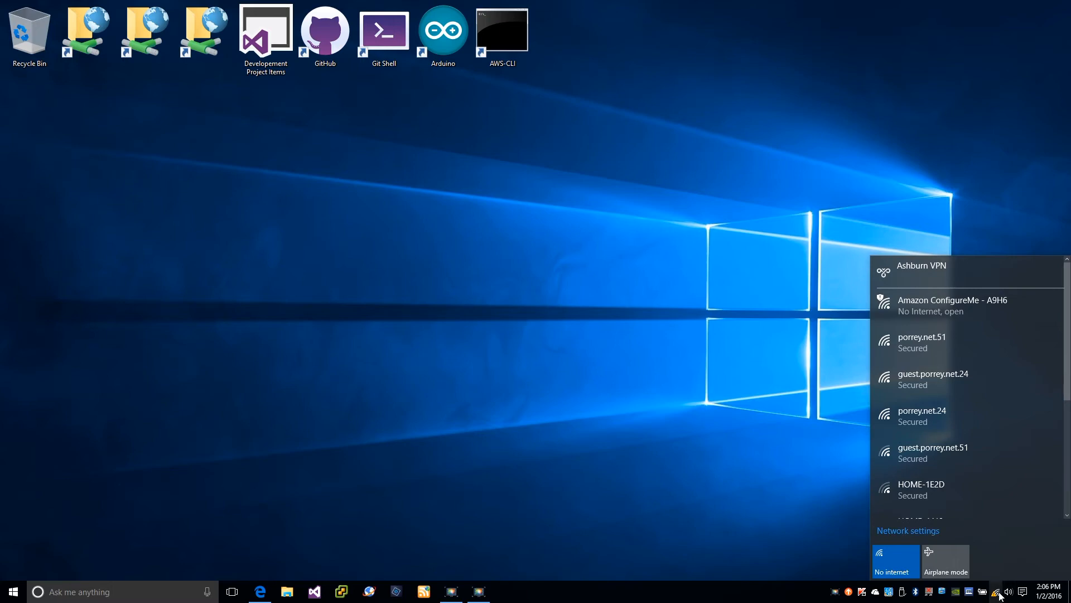
View the ConfigureMe connection details showing gateway 192.168.0.1, then reach the Edge taskbar options.
click(909, 530)
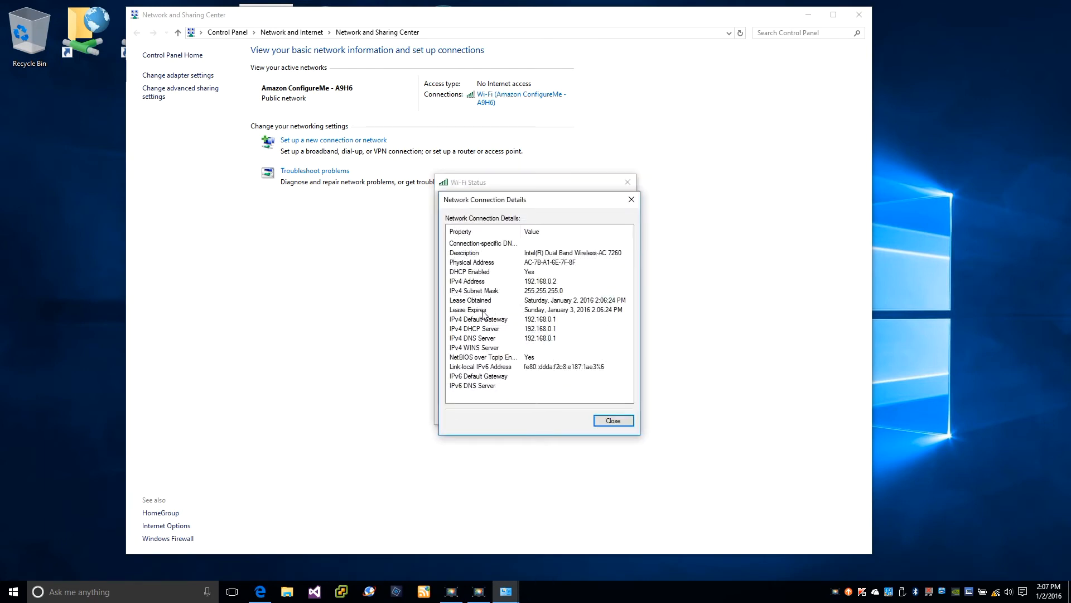
mouse_move(557, 327)
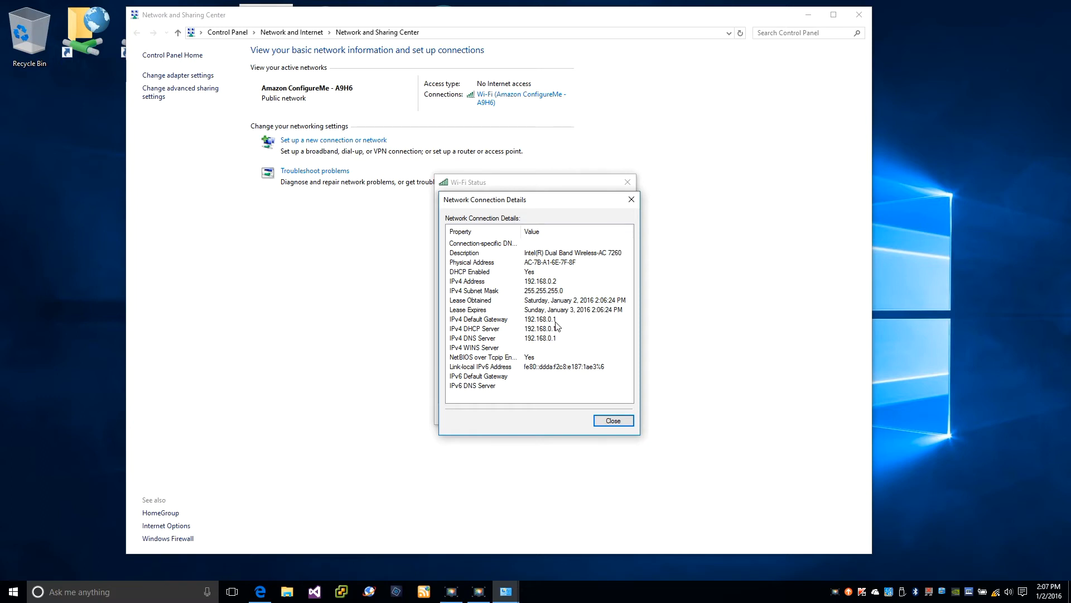
mouse_move(363, 486)
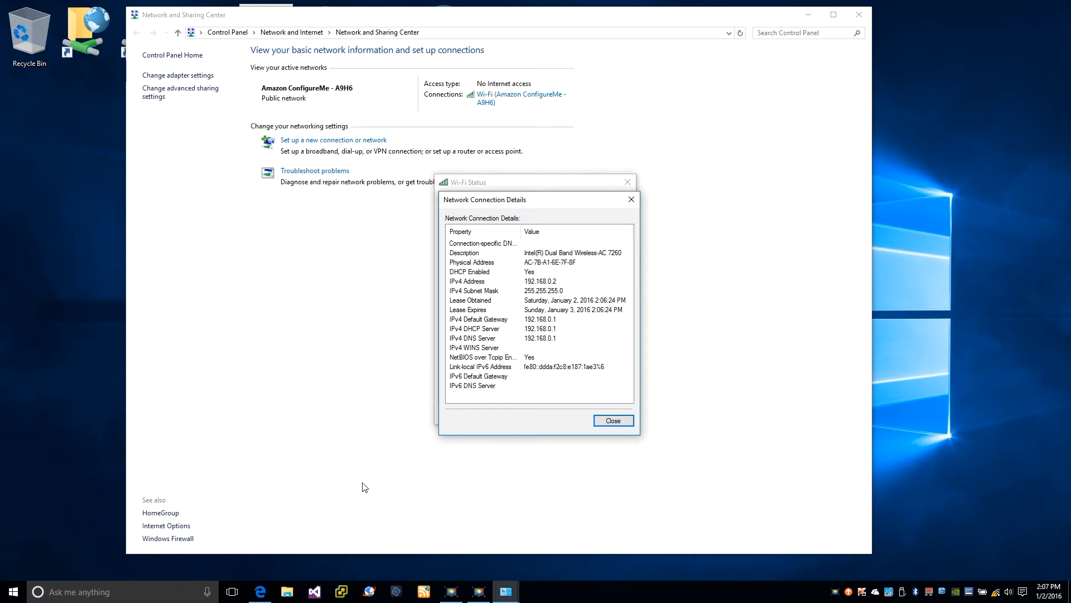
right_click(259, 592)
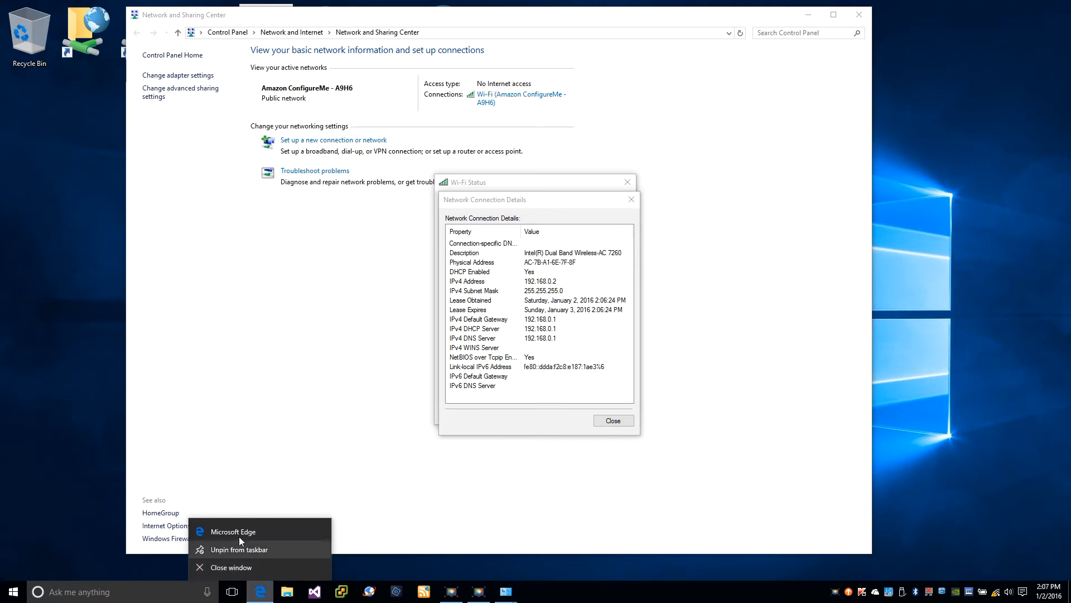
Start a new Edge window and enter a 192.168 address to reach the ConfigureMe setup page.
click(233, 531)
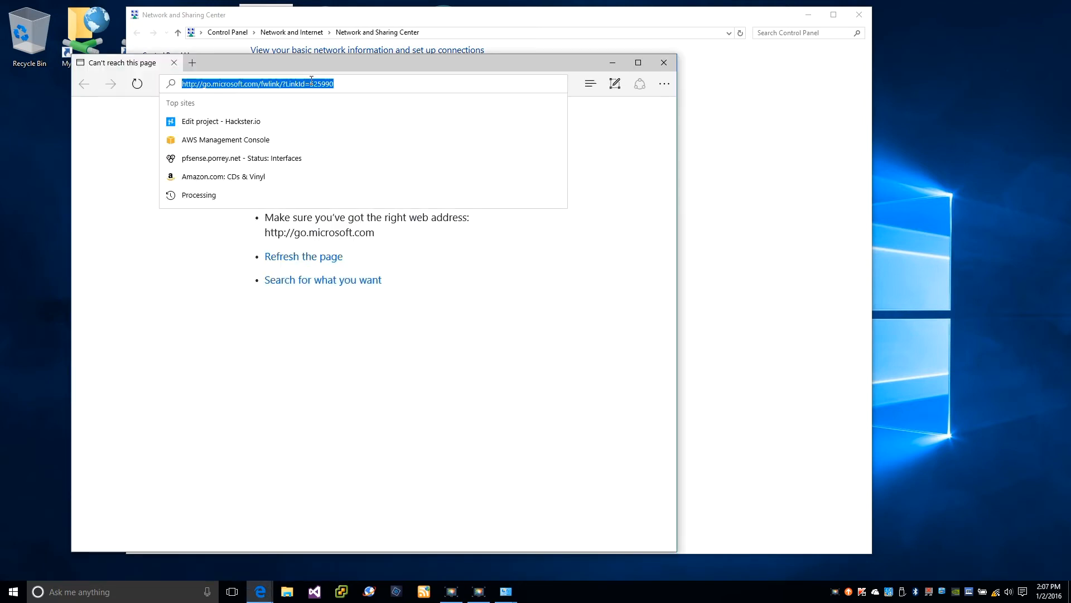
text(192.168.1.8/)
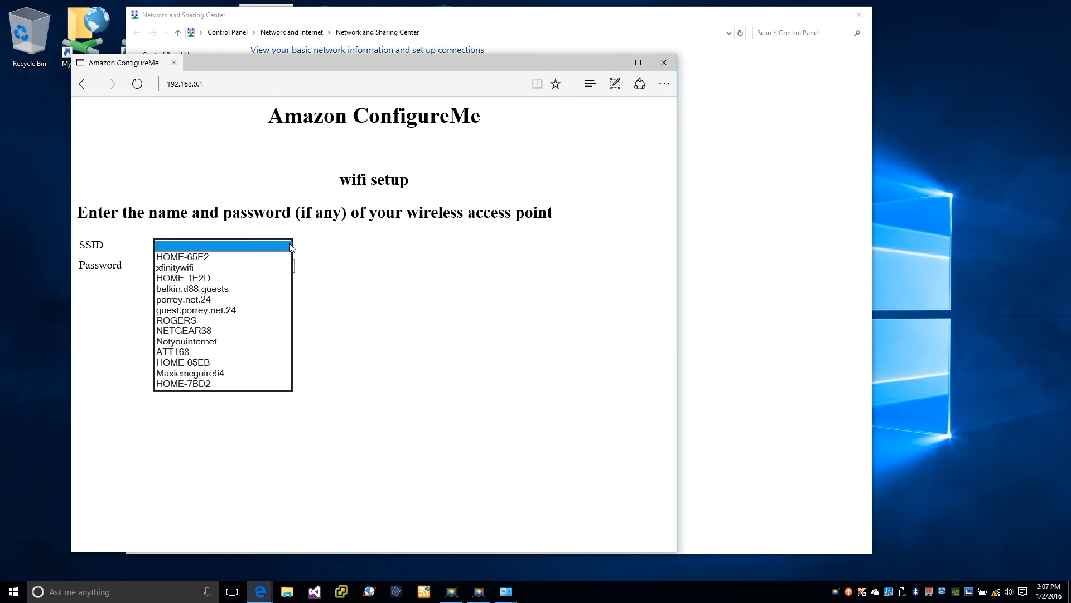
Choose porrey.net.24 as the SSID with its password and send the configuration to the Dash Button.
click(183, 300)
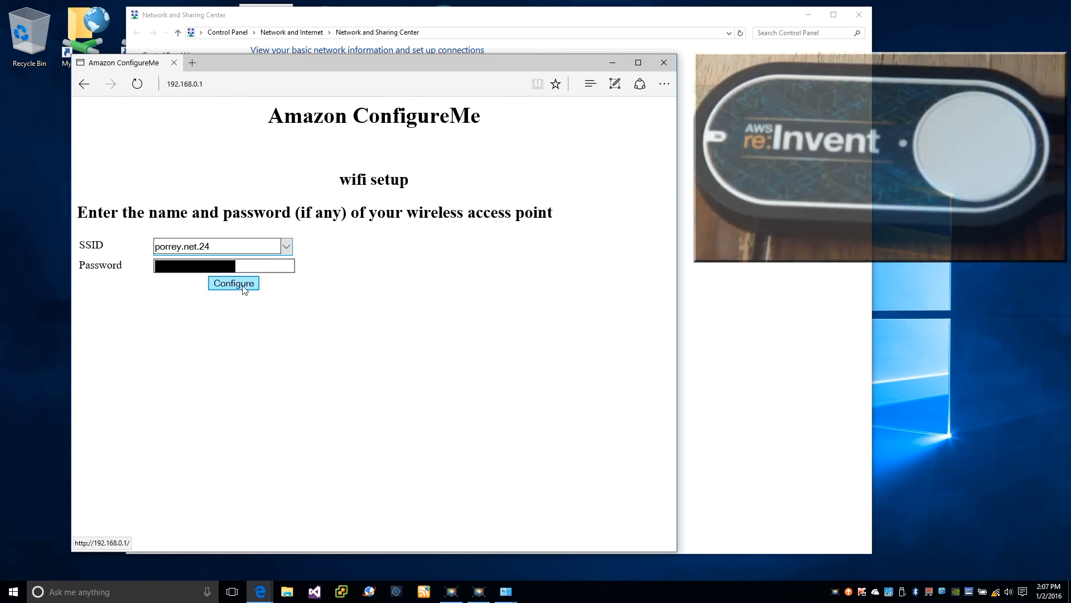
click(233, 283)
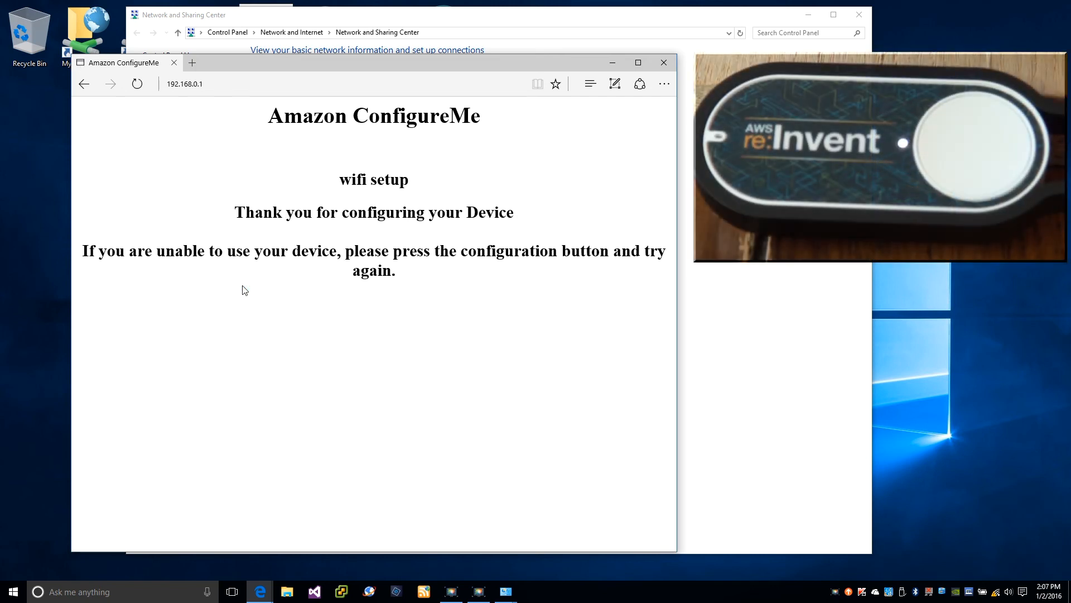